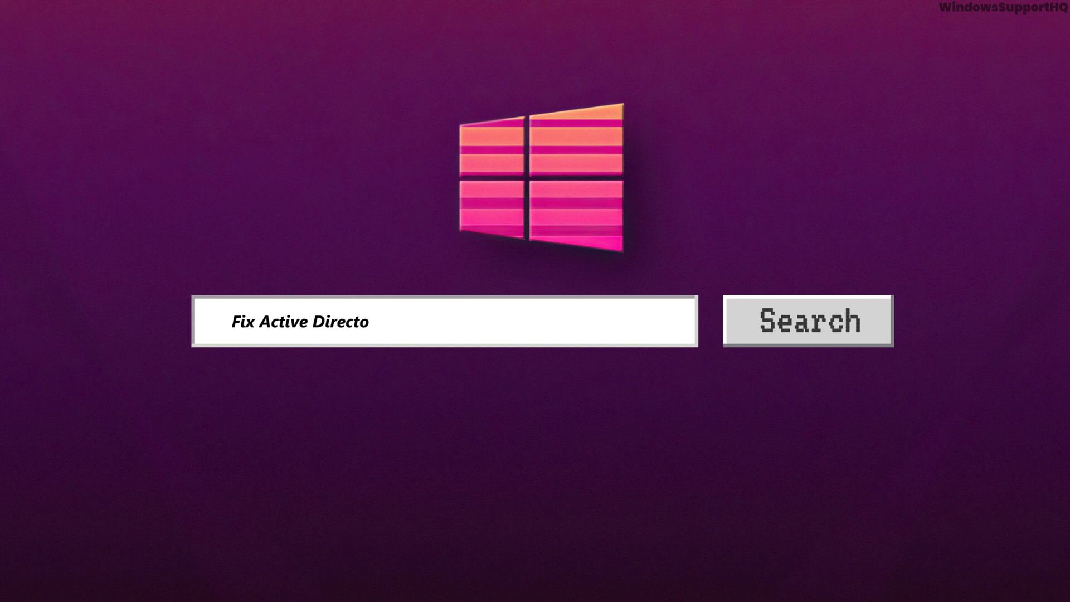
Restore the Settings window showing the Microsoft XPS Document Writer printer page
type("ry Domain Services")
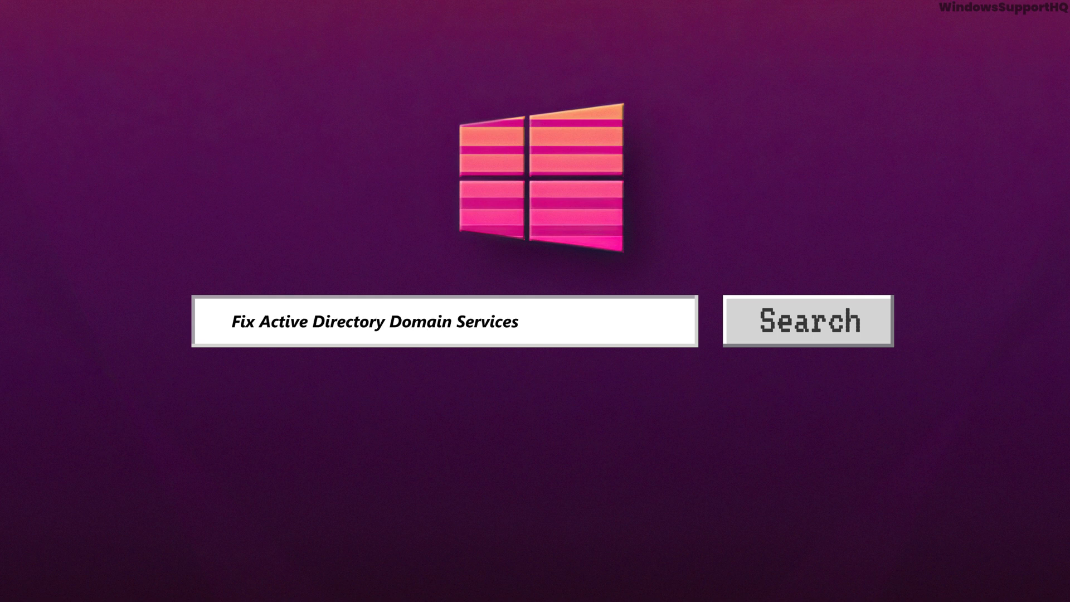
type("Unavailable error")
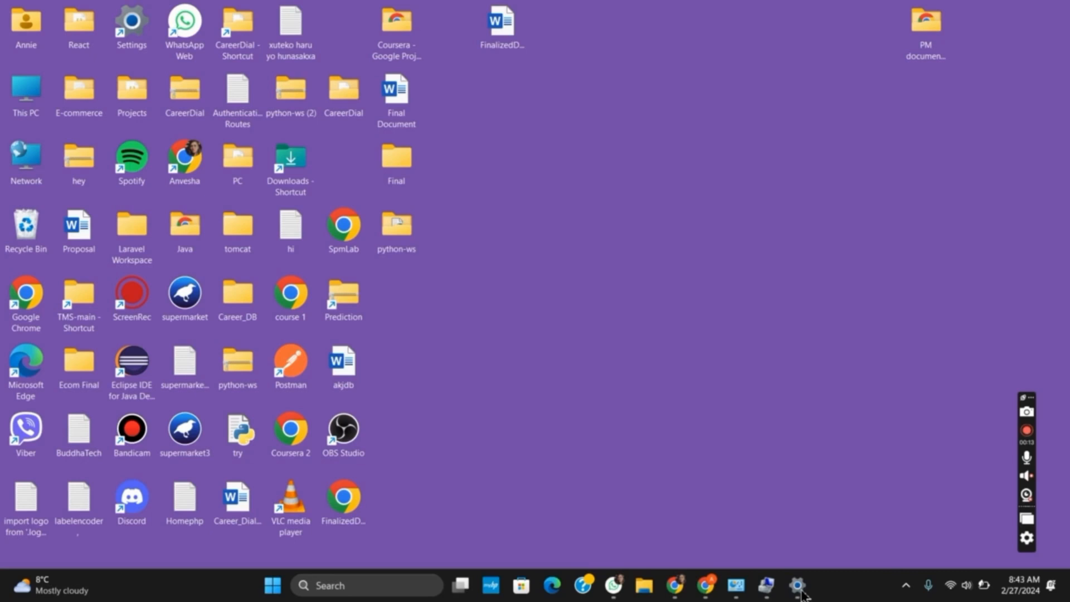
left_click(797, 585)
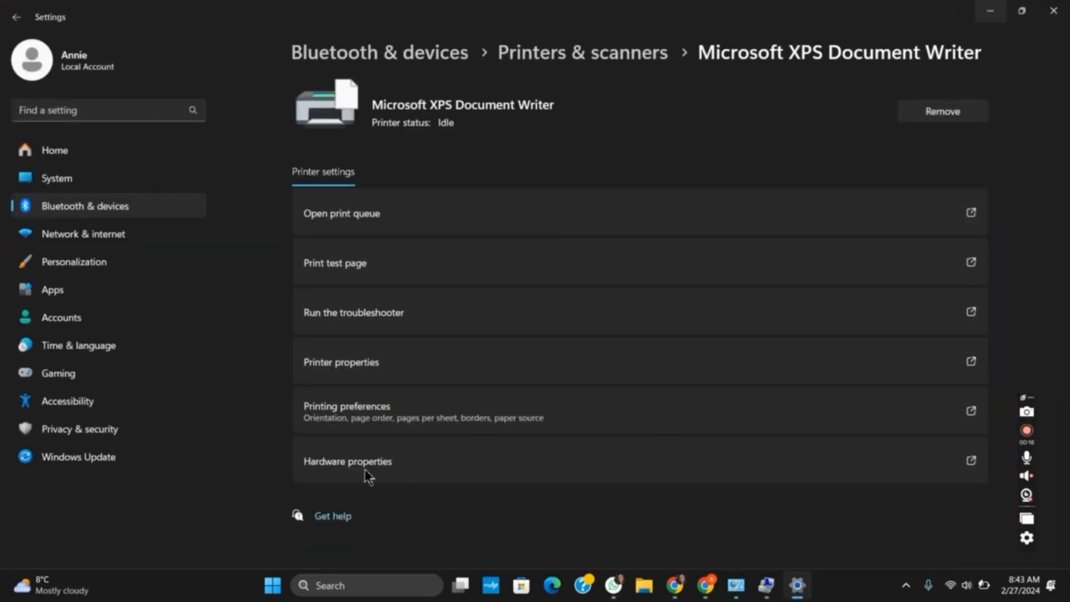
mouse_move(361, 454)
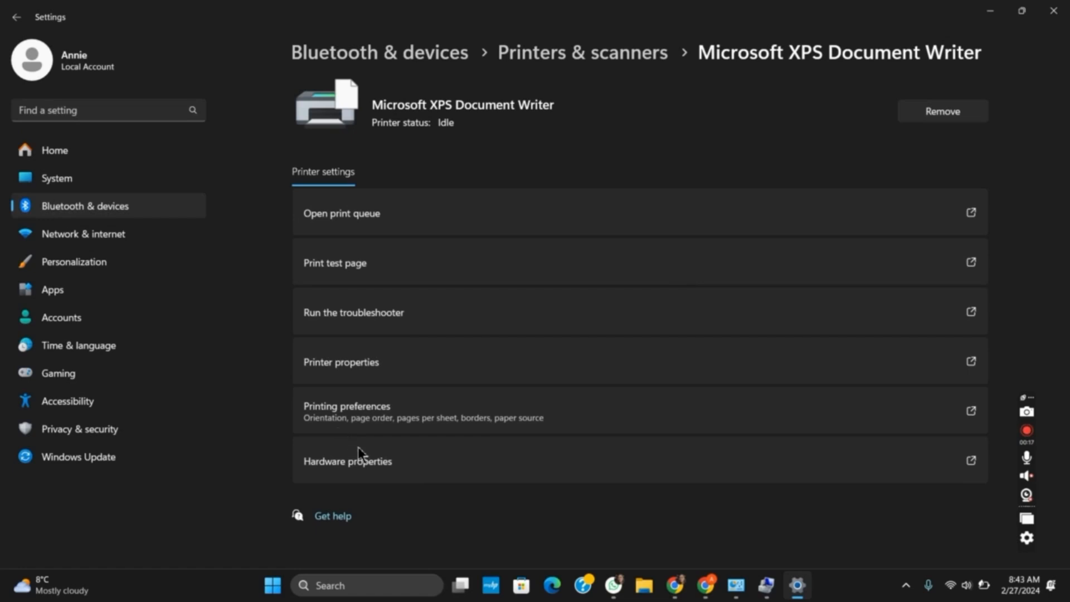
mouse_move(547, 316)
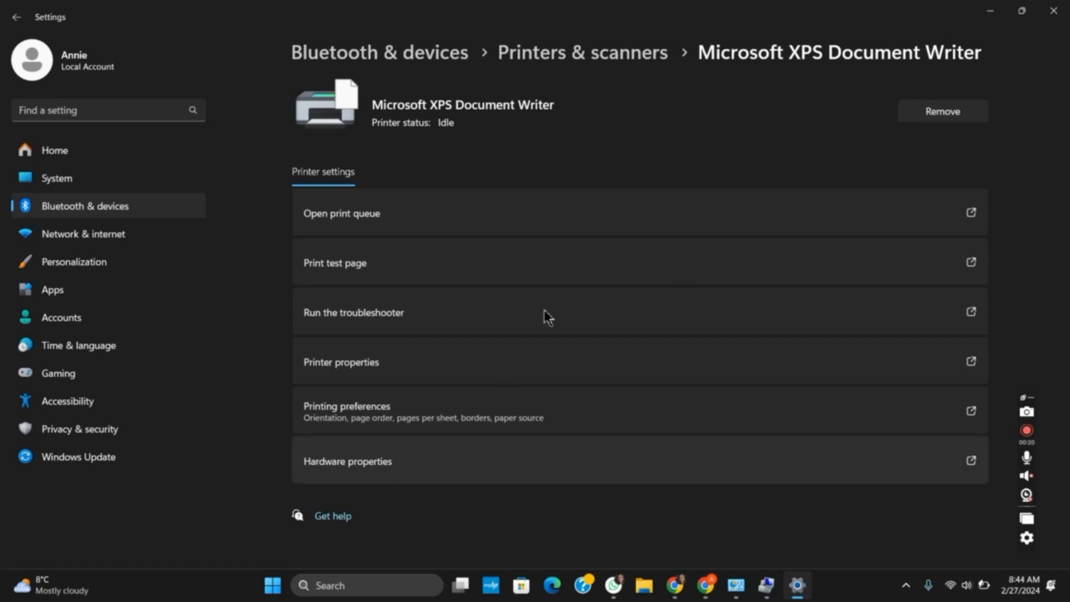
mouse_move(588, 273)
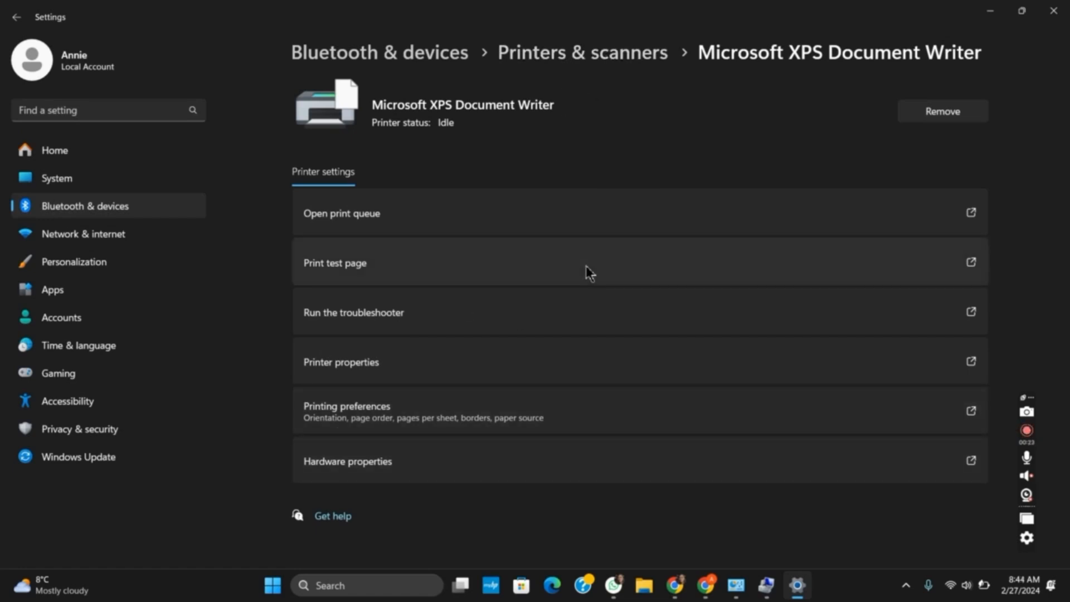
mouse_move(585, 322)
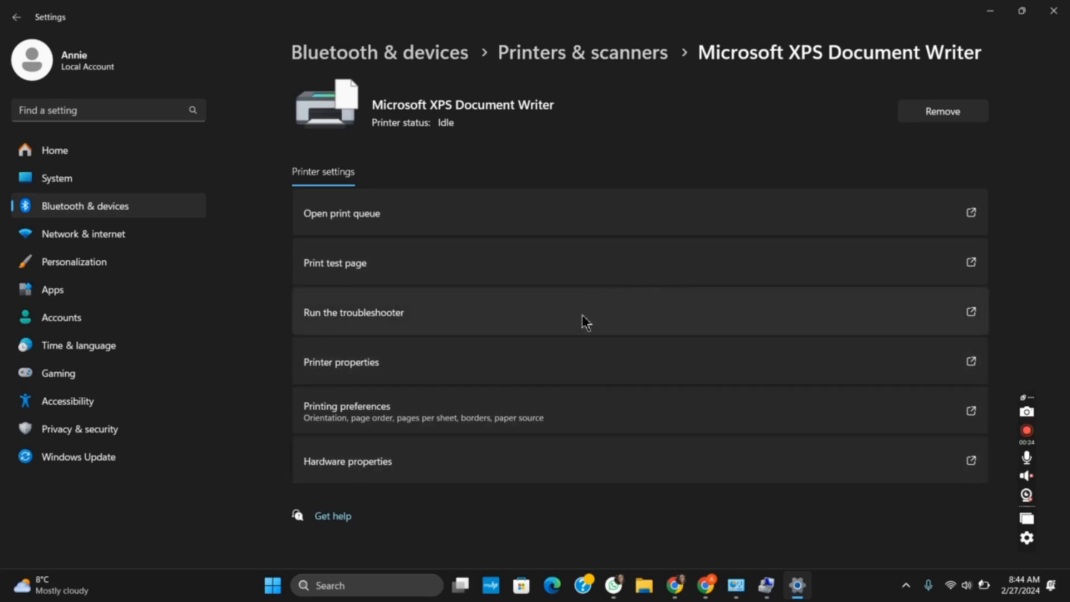
mouse_move(630, 321)
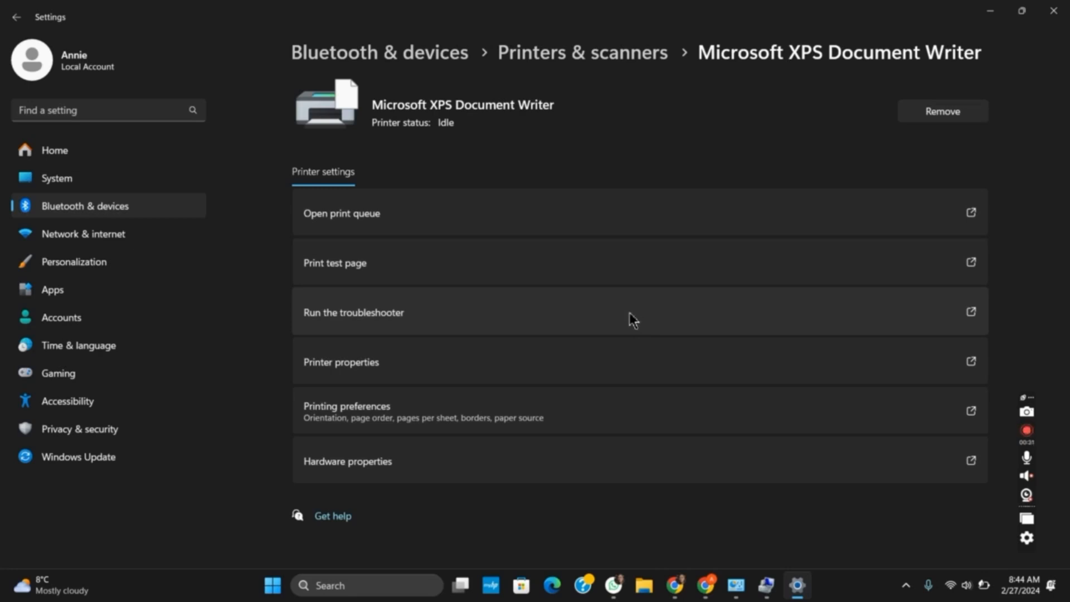
mouse_move(720, 370)
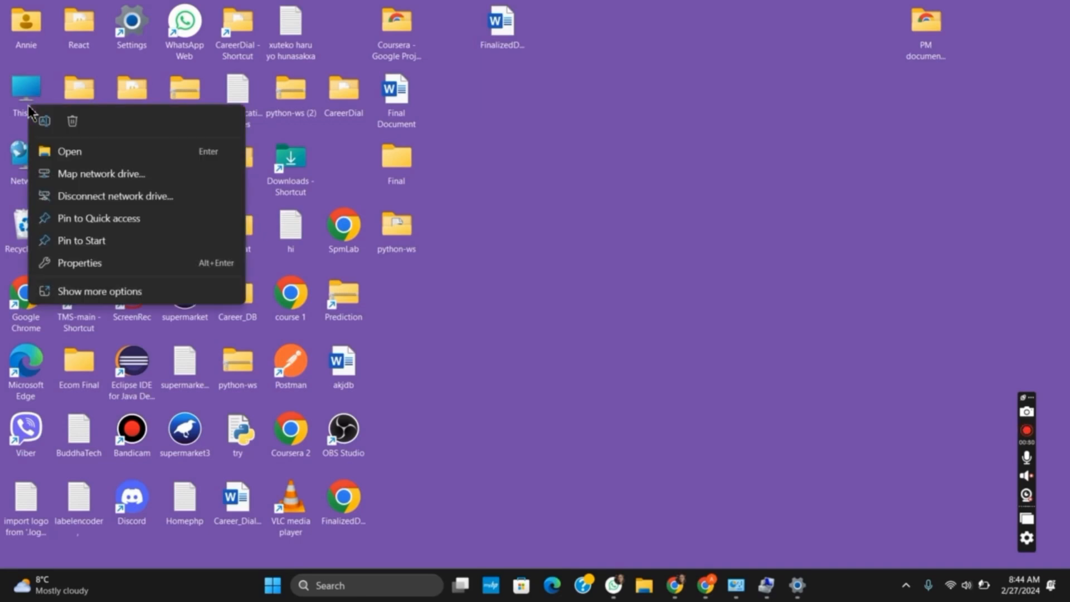
mouse_move(115, 269)
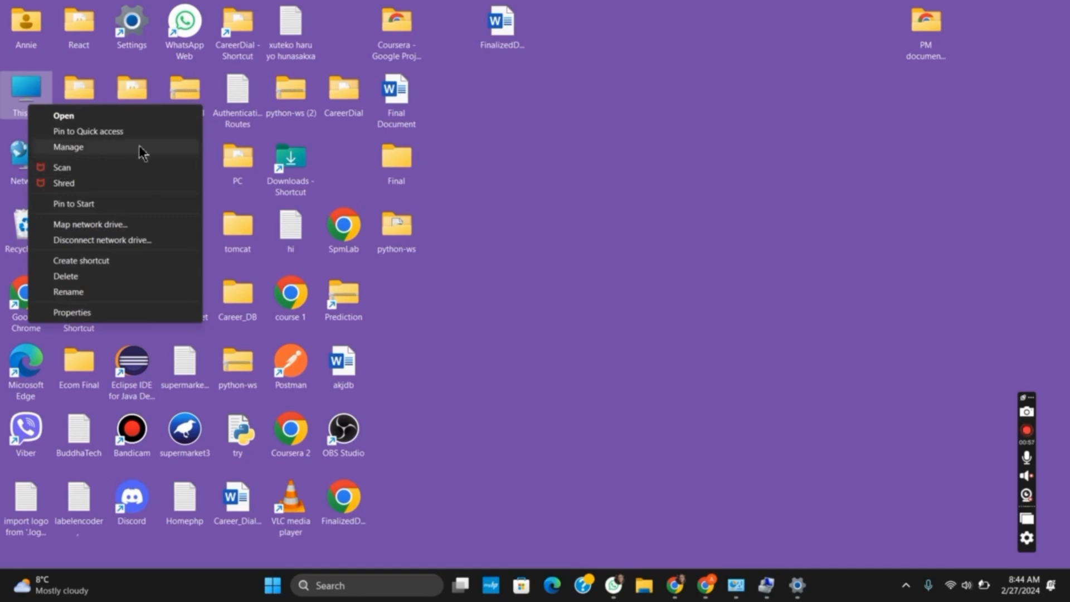
Open Computer Management from This PC to view Device Manager's print queues
left_click(68, 147)
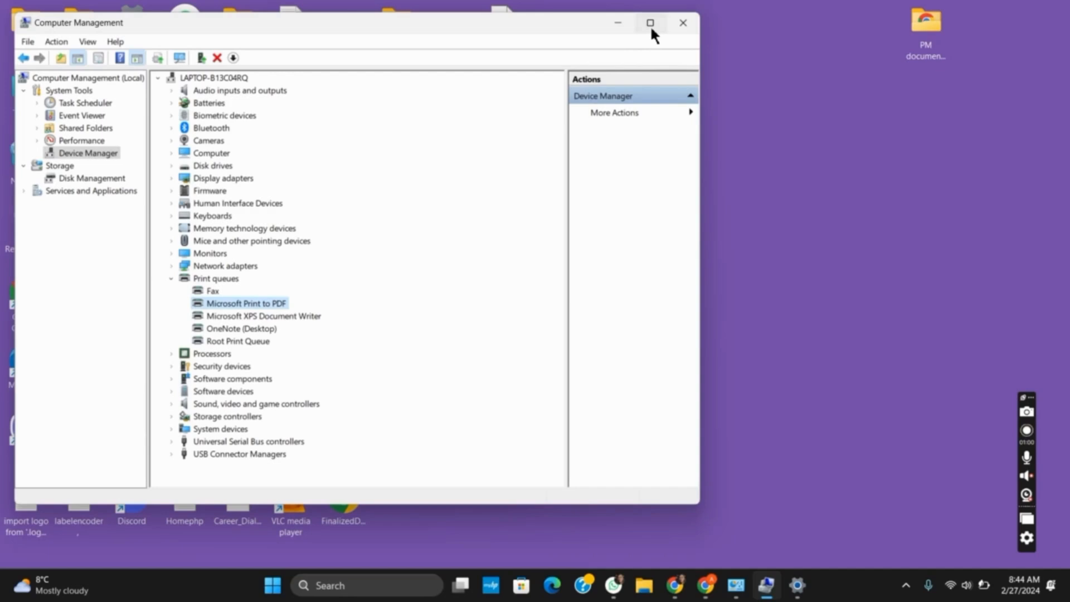
Maximize Computer Management and show driver actions for the Microsoft Print to PDF queue
left_click(648, 22)
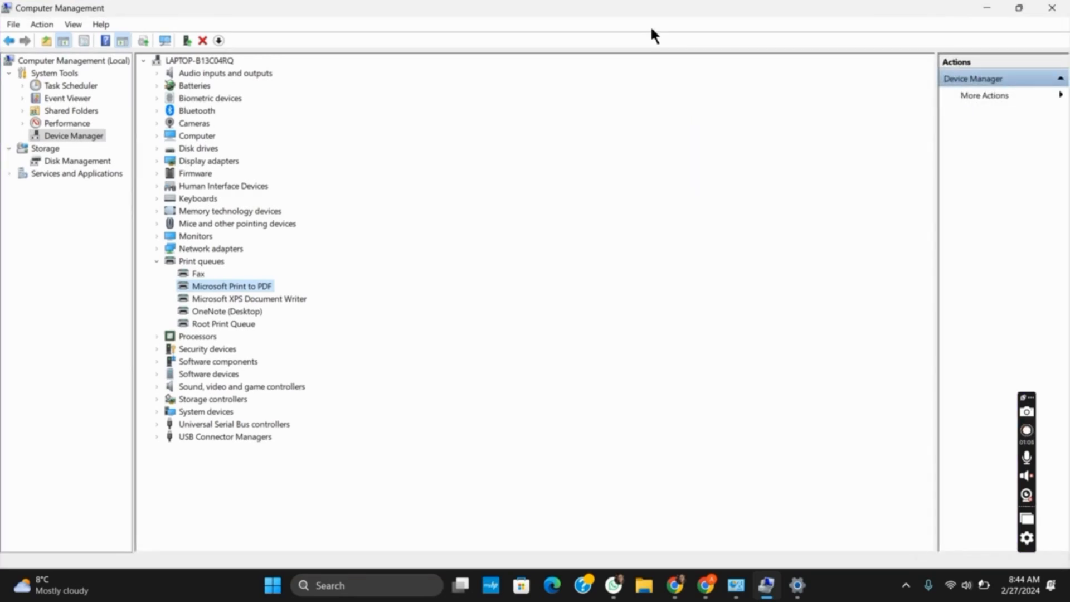
mouse_move(205, 217)
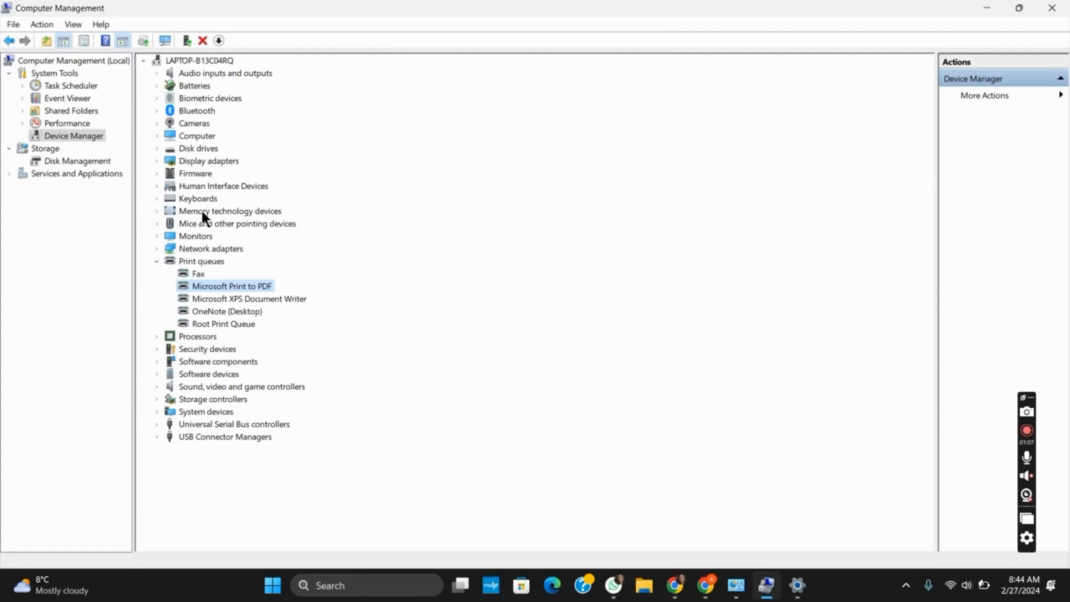
mouse_move(244, 302)
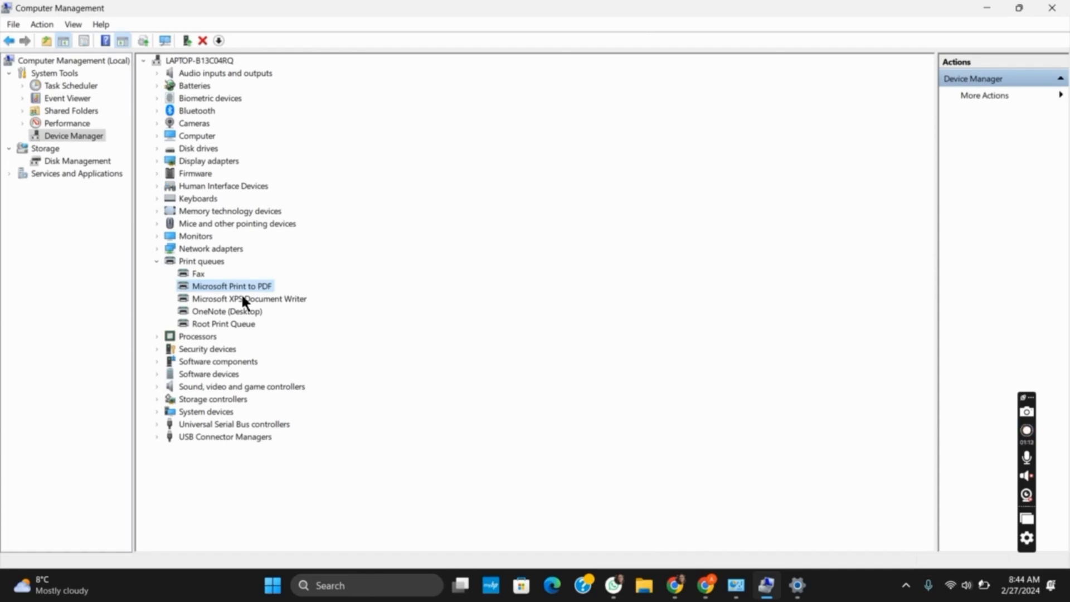
right_click(231, 285)
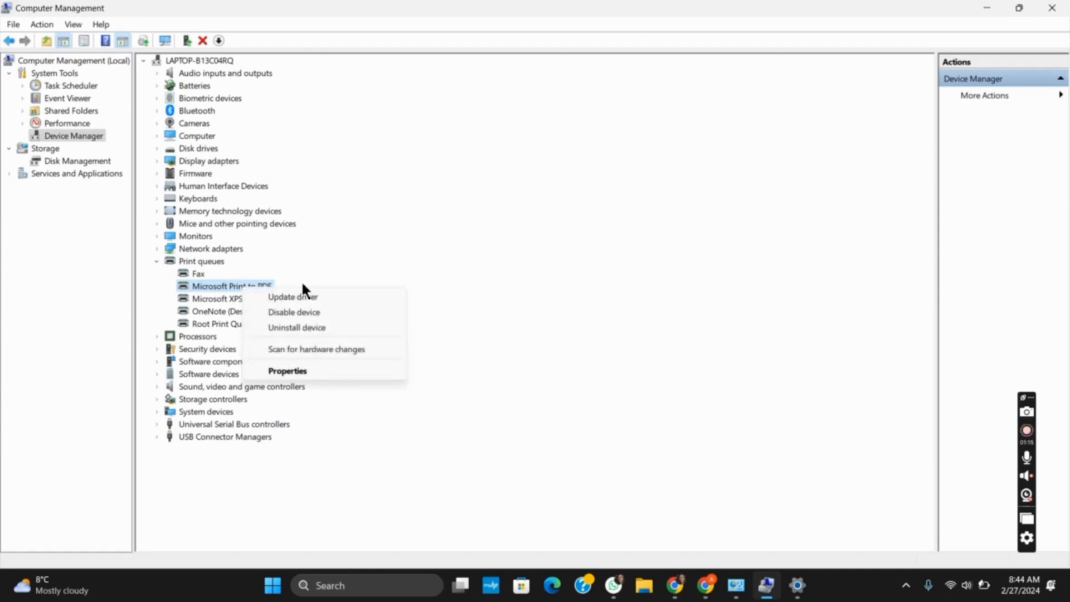
mouse_move(292, 304)
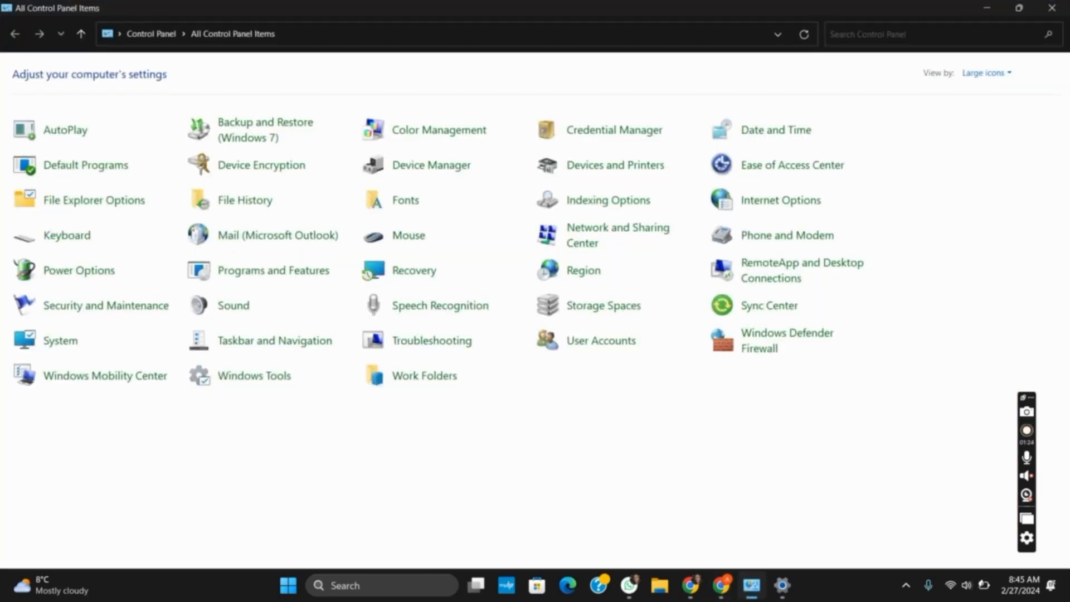
mouse_move(614, 165)
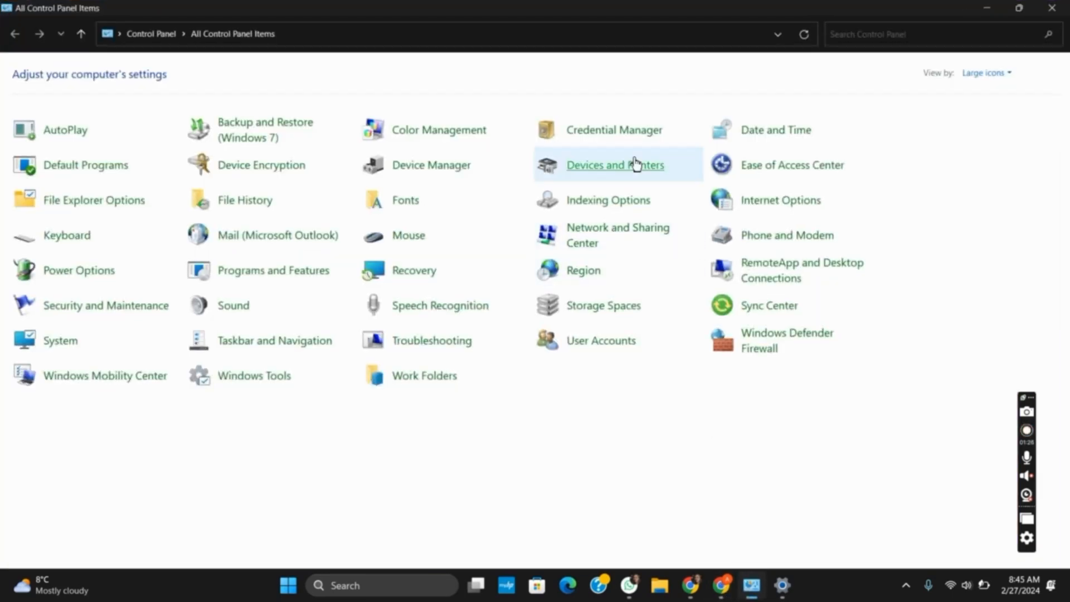
Open Devices and Printers from All Control Panel Items
left_click(614, 164)
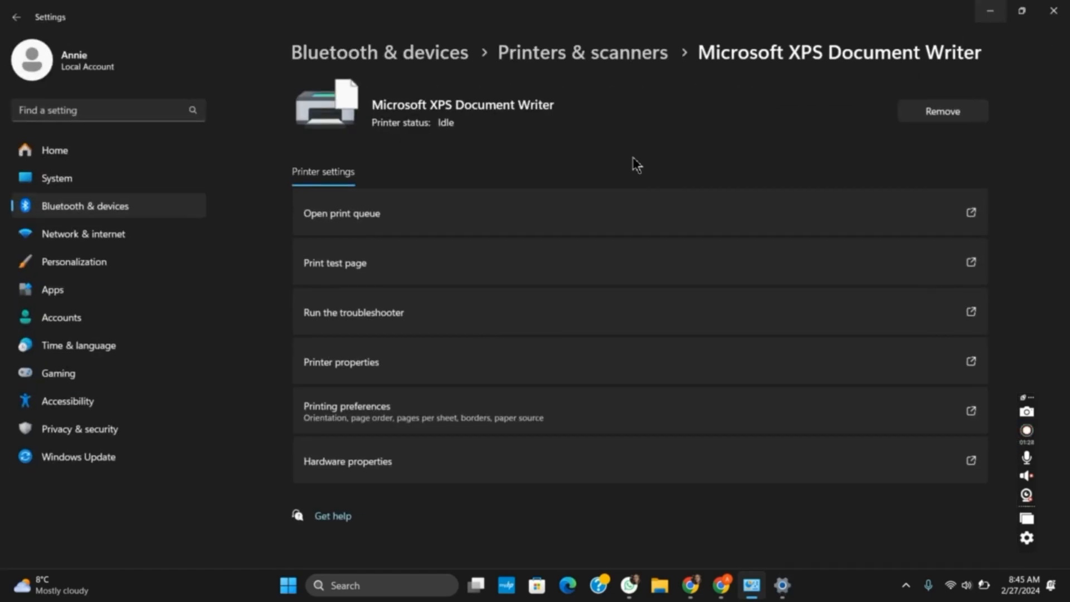
mouse_move(774, 467)
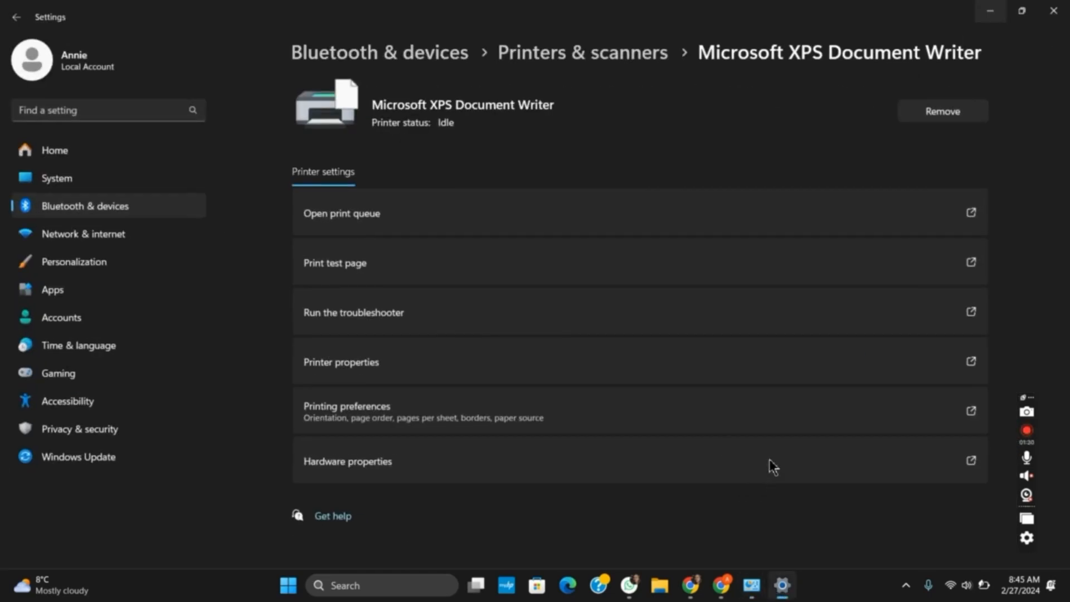
Go back to Bluetooth & devices and scroll toward Printers & scanners
left_click(17, 16)
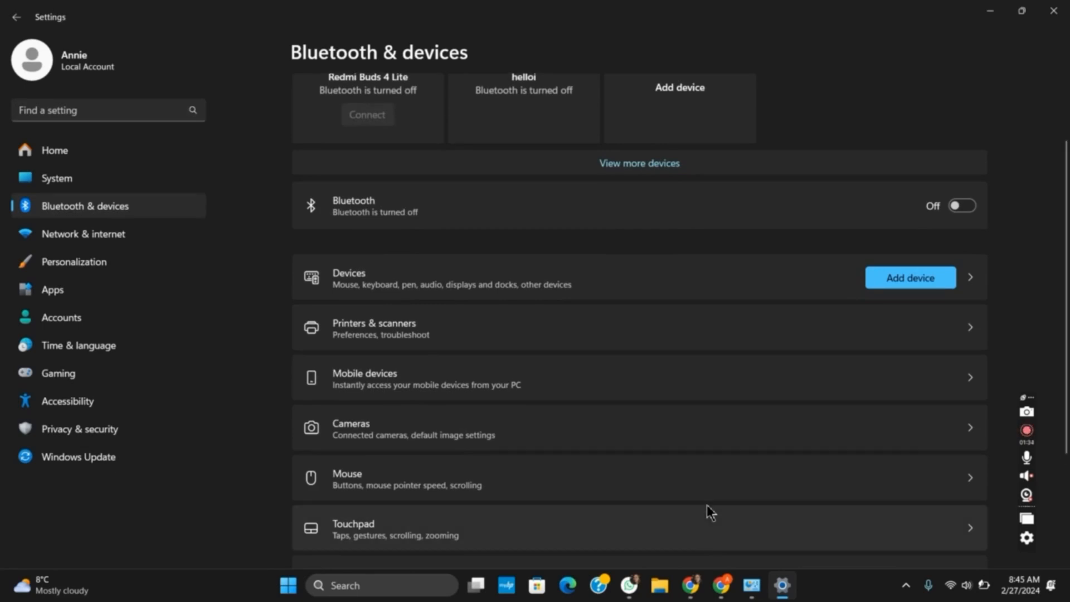
scroll("down", 3)
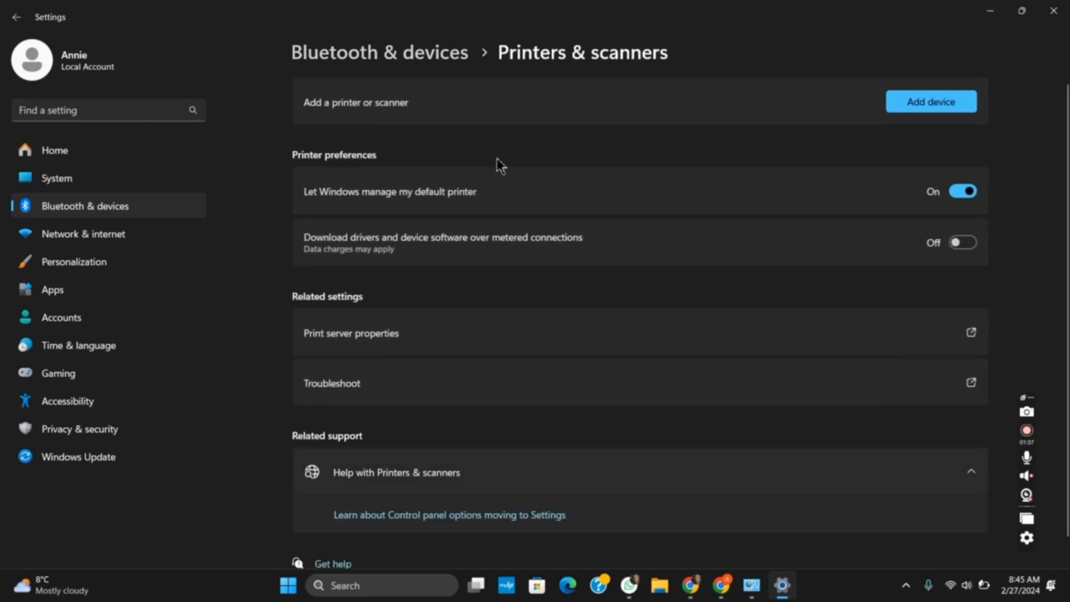
mouse_move(581, 387)
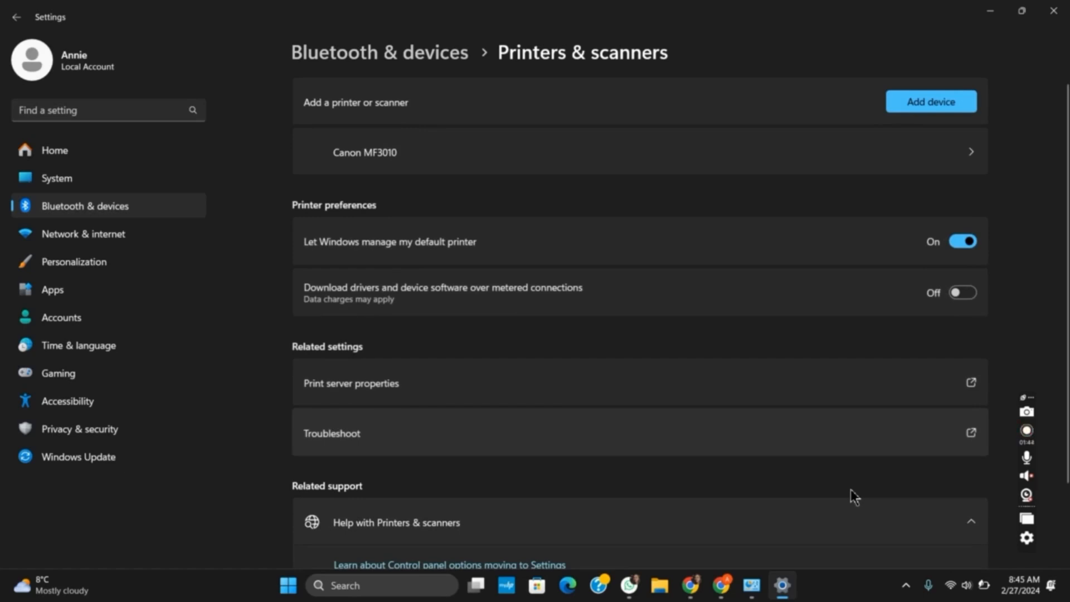
mouse_move(729, 171)
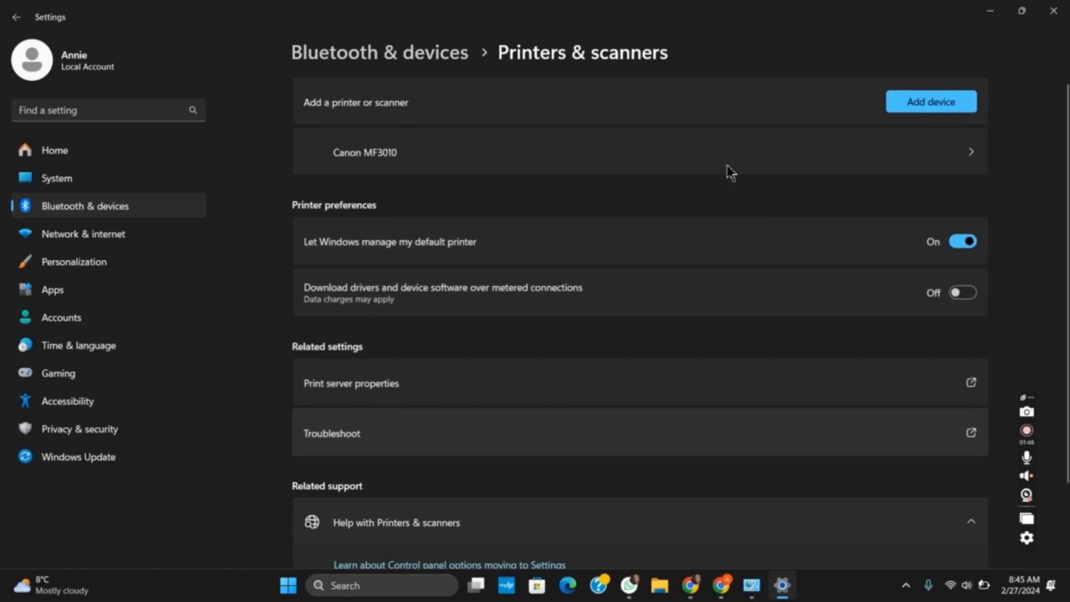